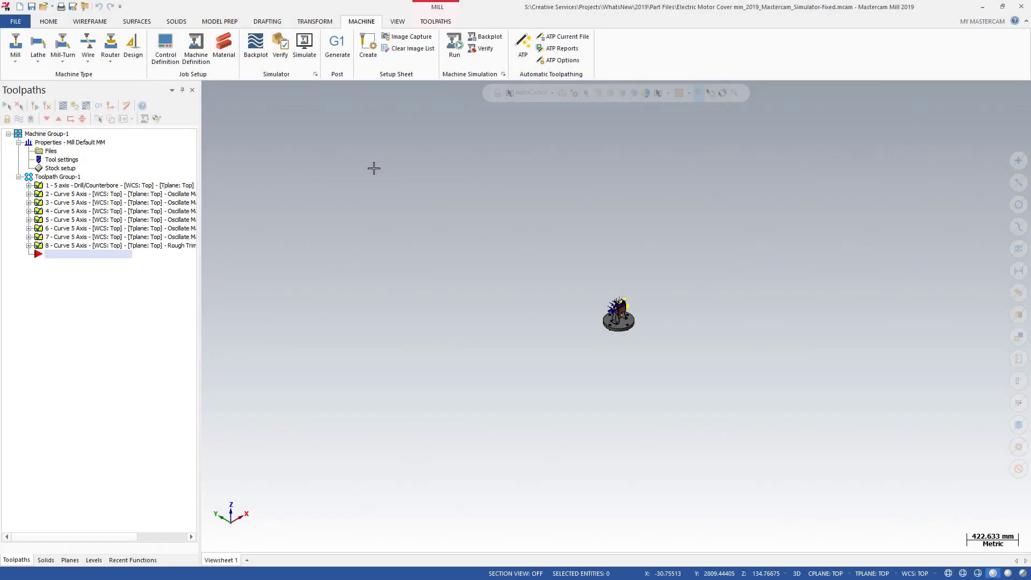
mouse_move(319, 141)
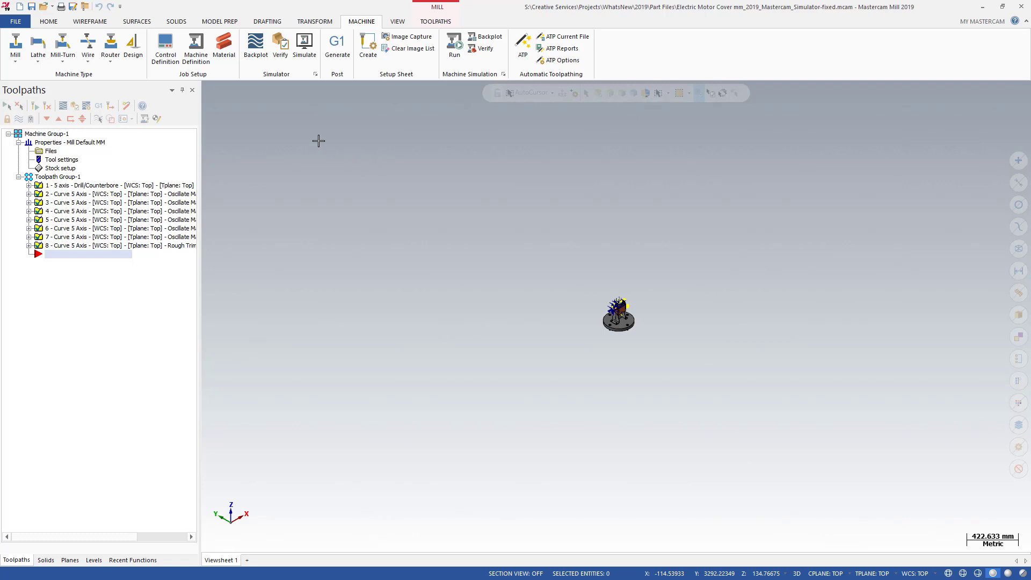
Launch Mastercam Simulator on the electric motor cover job's toolpaths
click(304, 46)
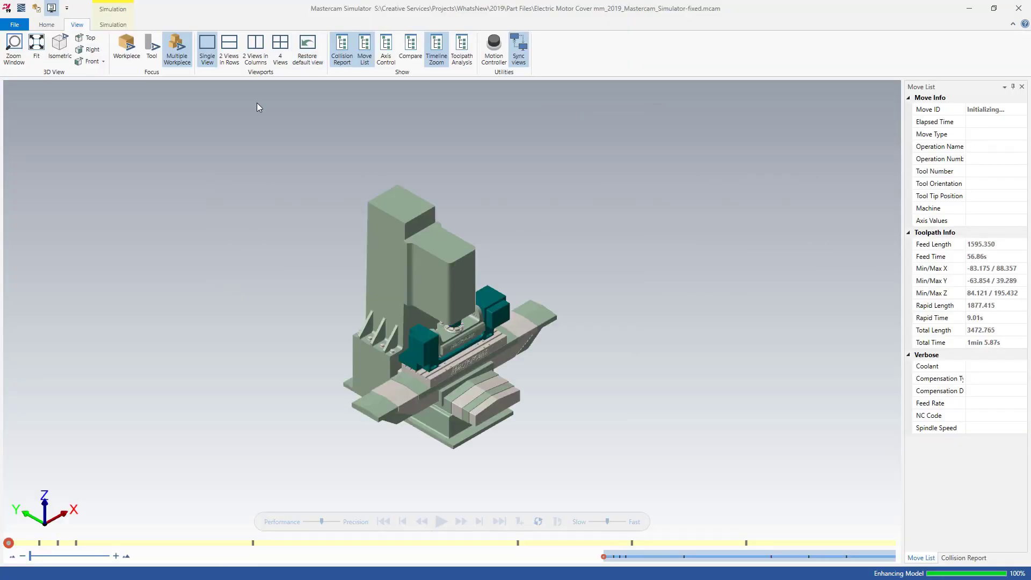
Open the Axis Controller panel and float it for docking on the left
click(442, 521)
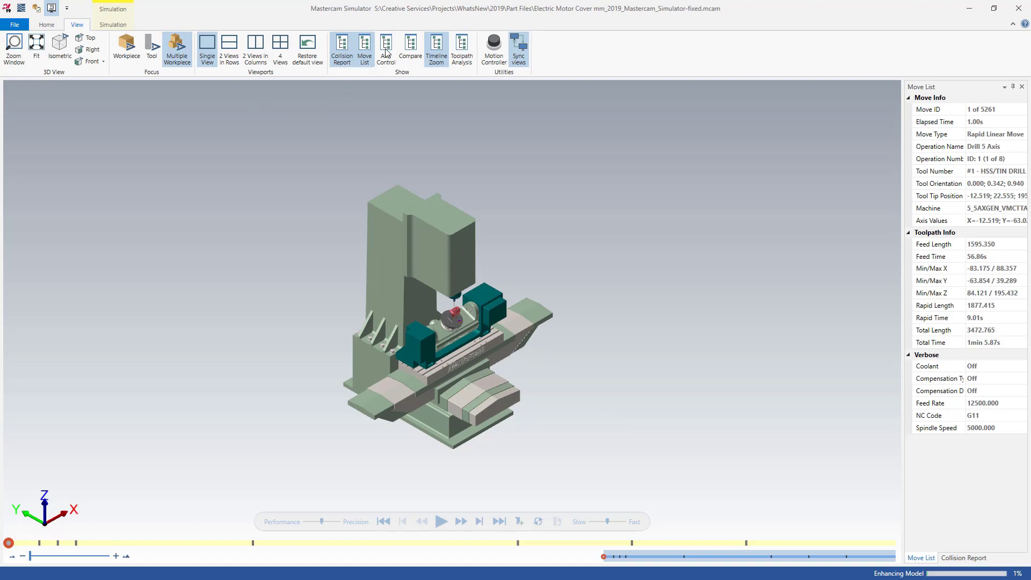
click(386, 49)
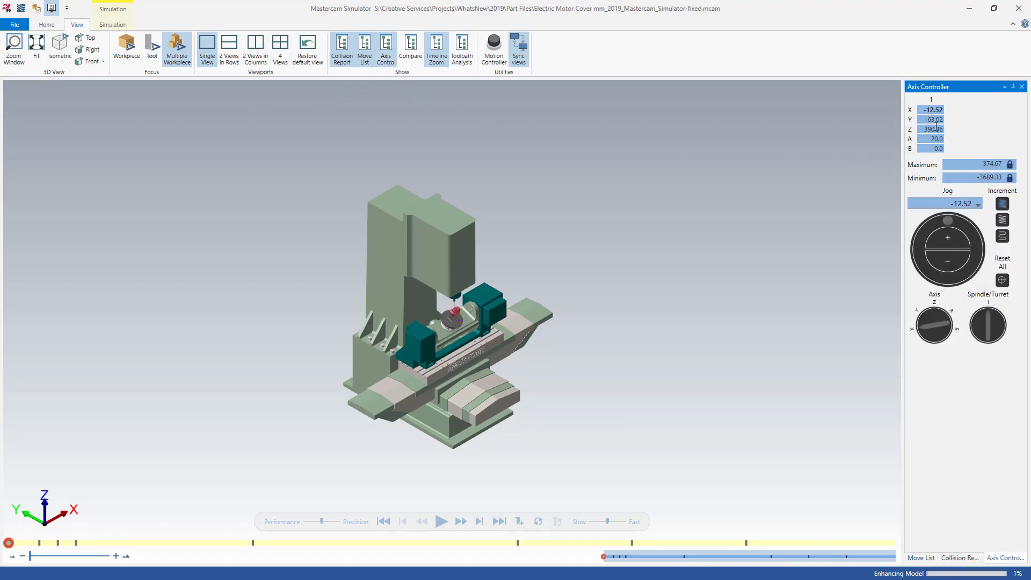
click(1005, 86)
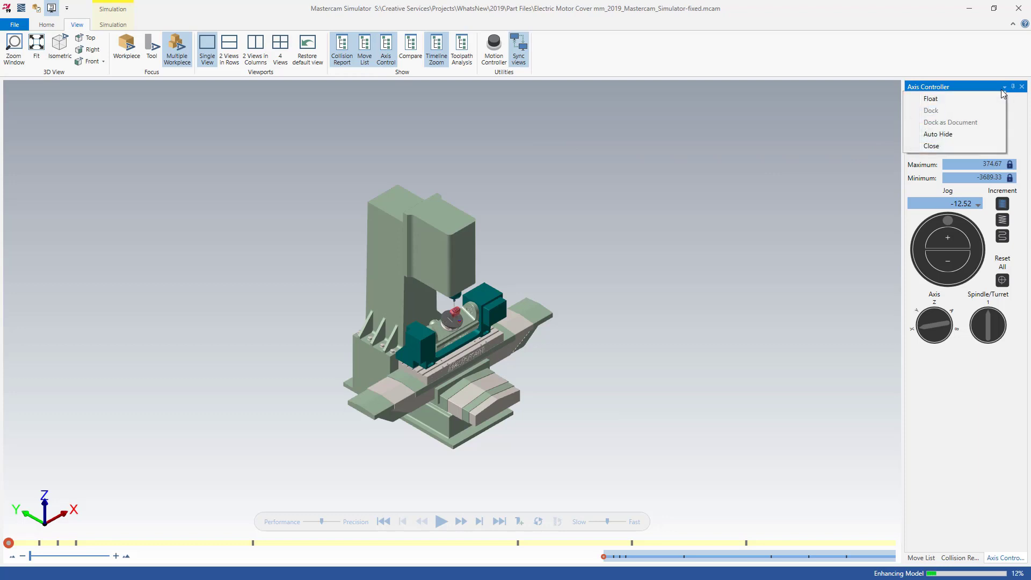
click(931, 99)
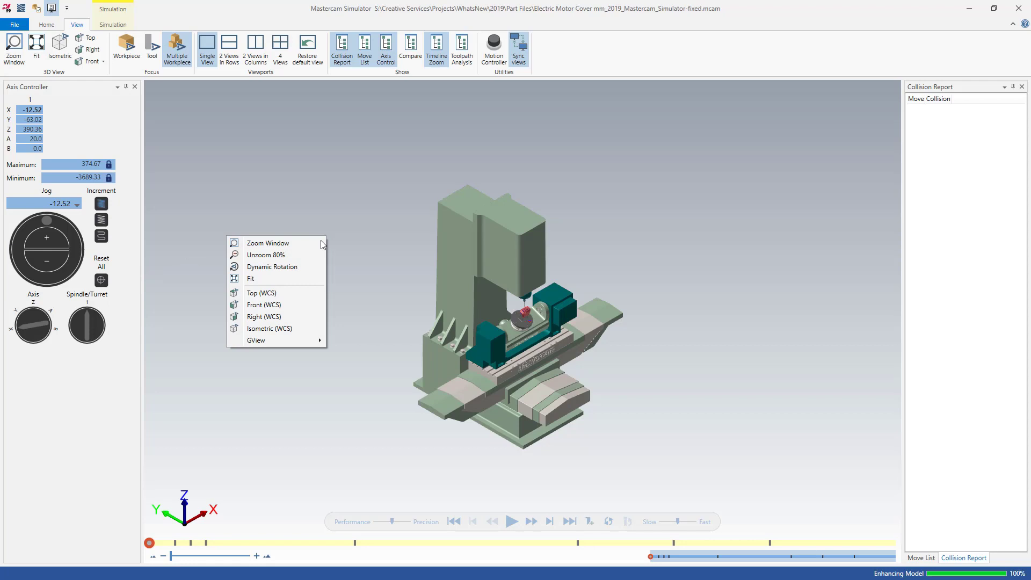
Zoom in on the trunnion table, mounted part and tool
click(268, 242)
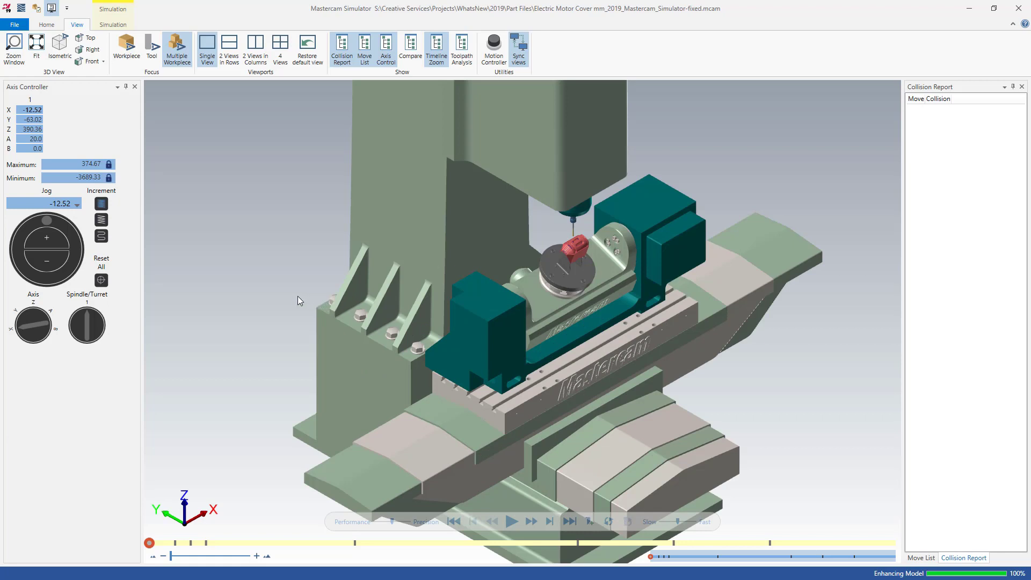
mouse_move(132, 278)
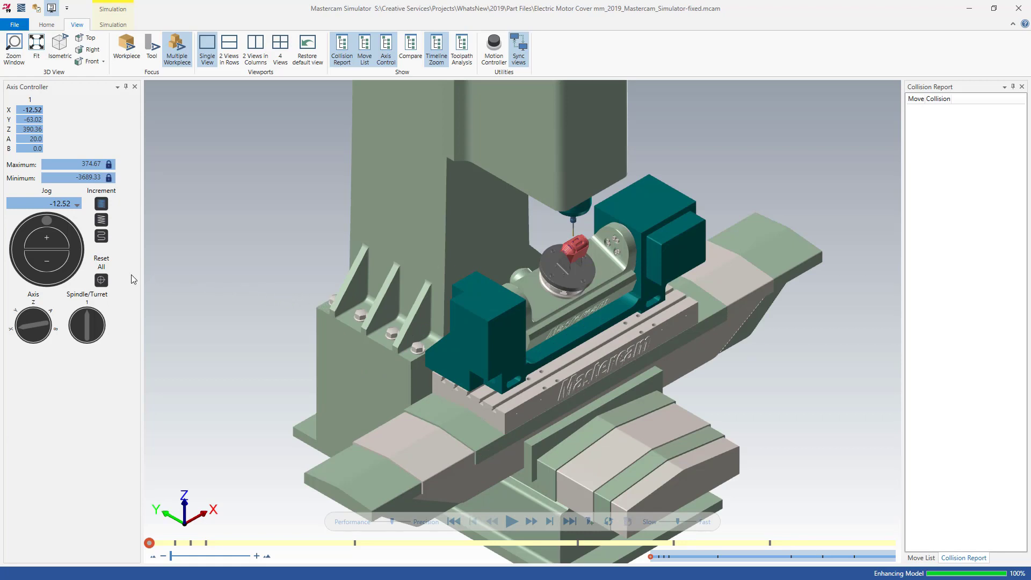
mouse_move(23, 327)
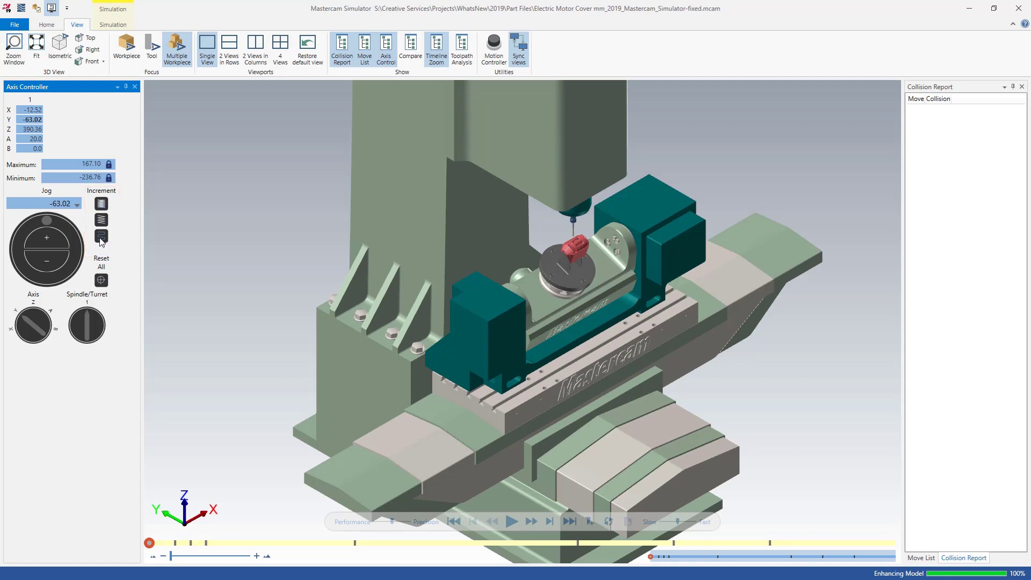
Jog the Y axis back and forth to settle at -62
click(46, 237)
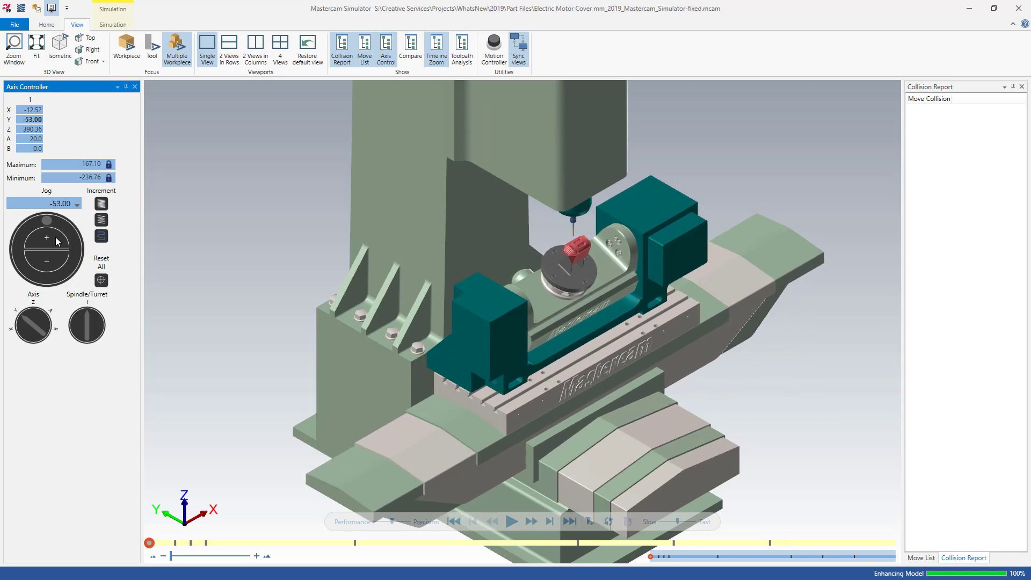
click(46, 263)
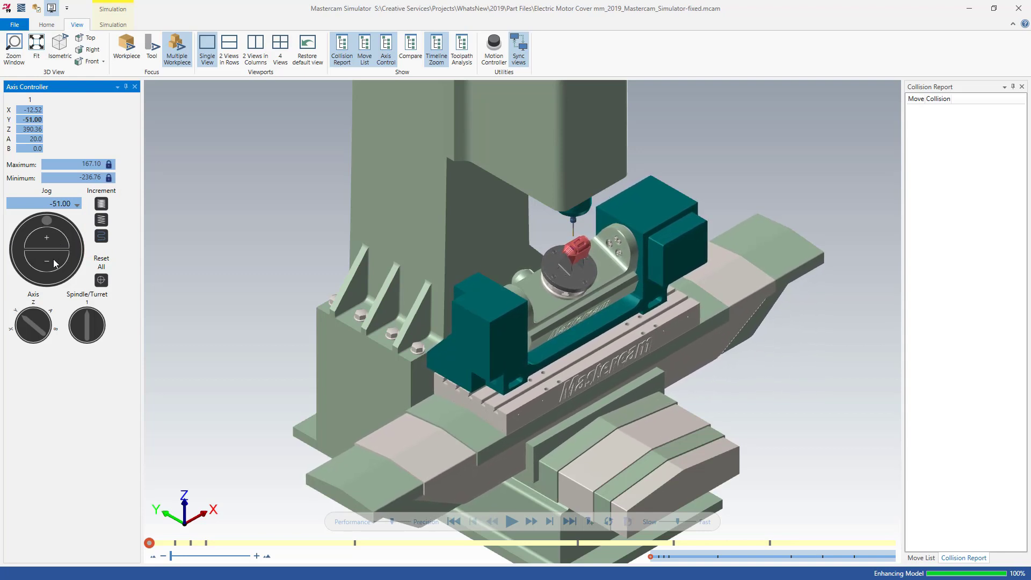
click(47, 264)
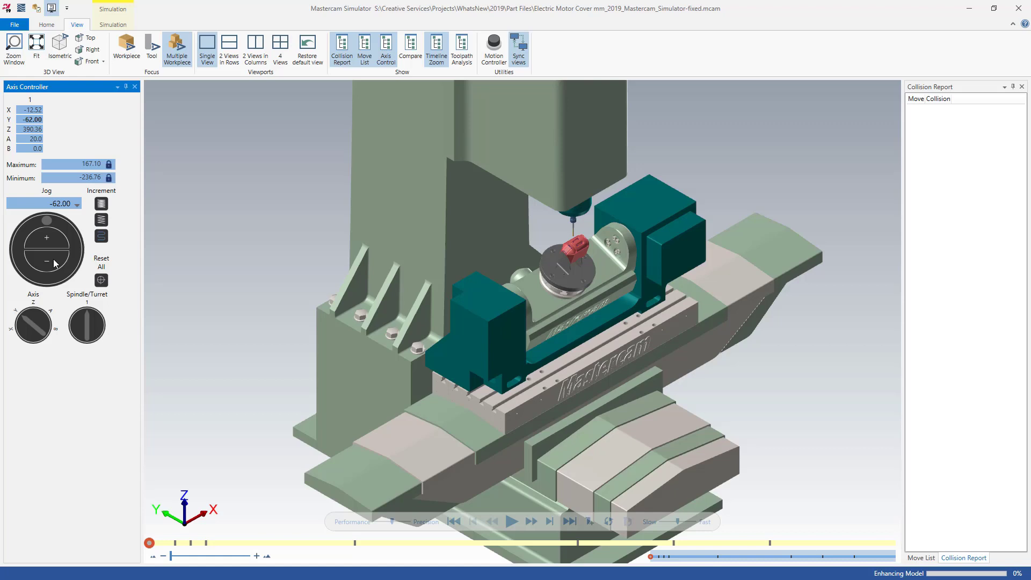
mouse_move(21, 328)
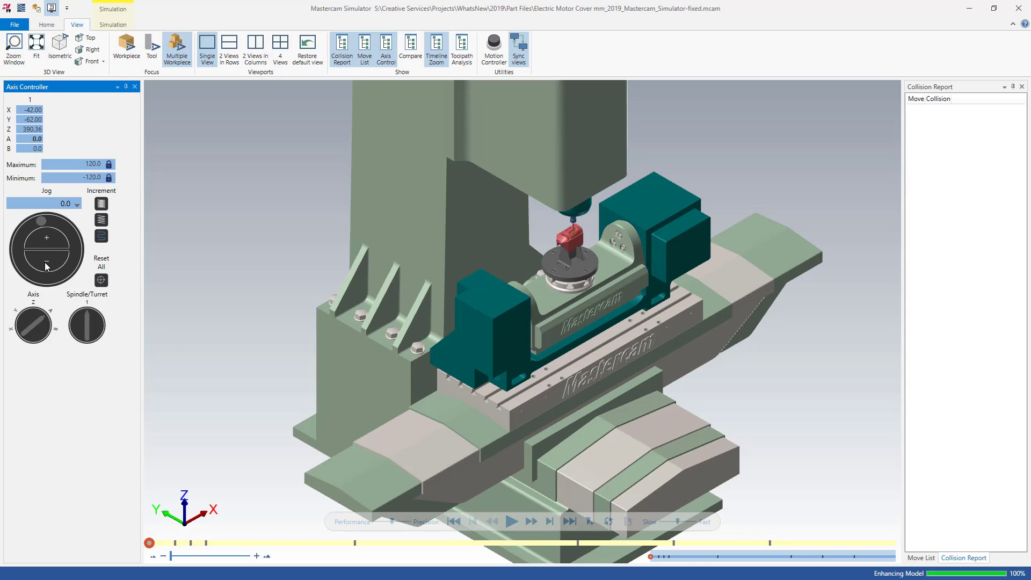
Unlock the Z axis Maximum travel limit for editing
click(29, 128)
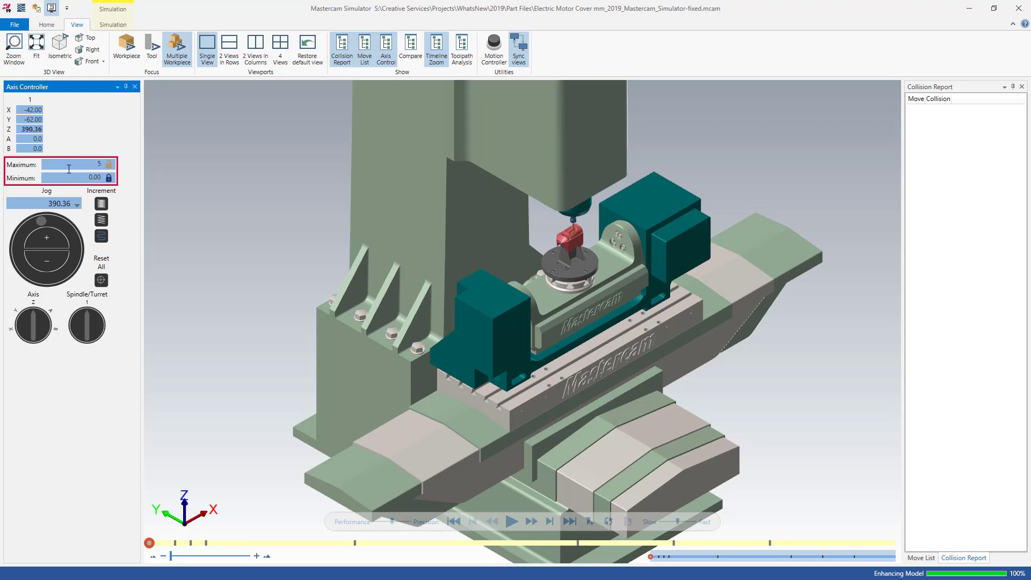
Set Z Maximum to 500 and jog the spindle to Z 495
text(500)
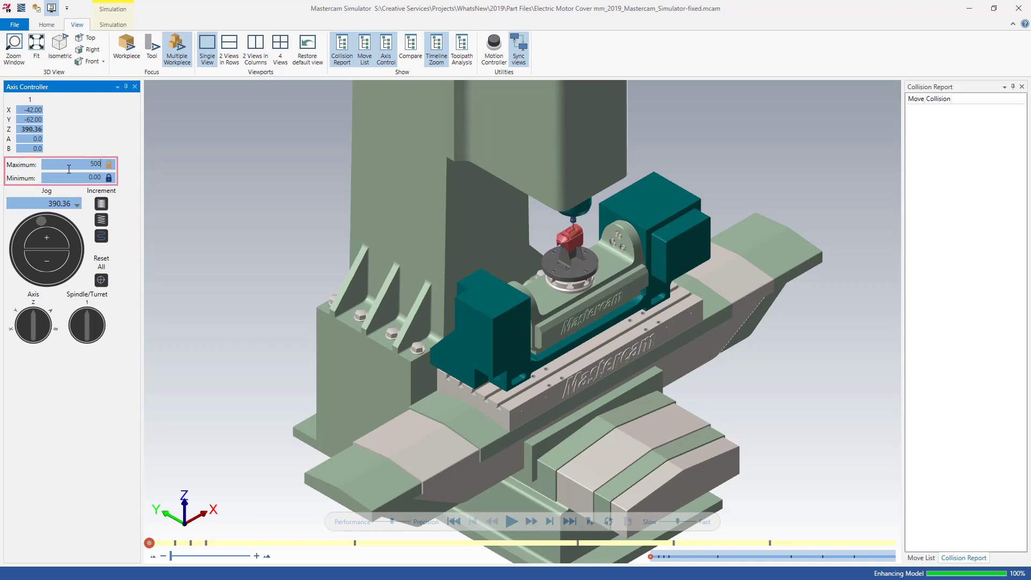
mouse_move(70, 154)
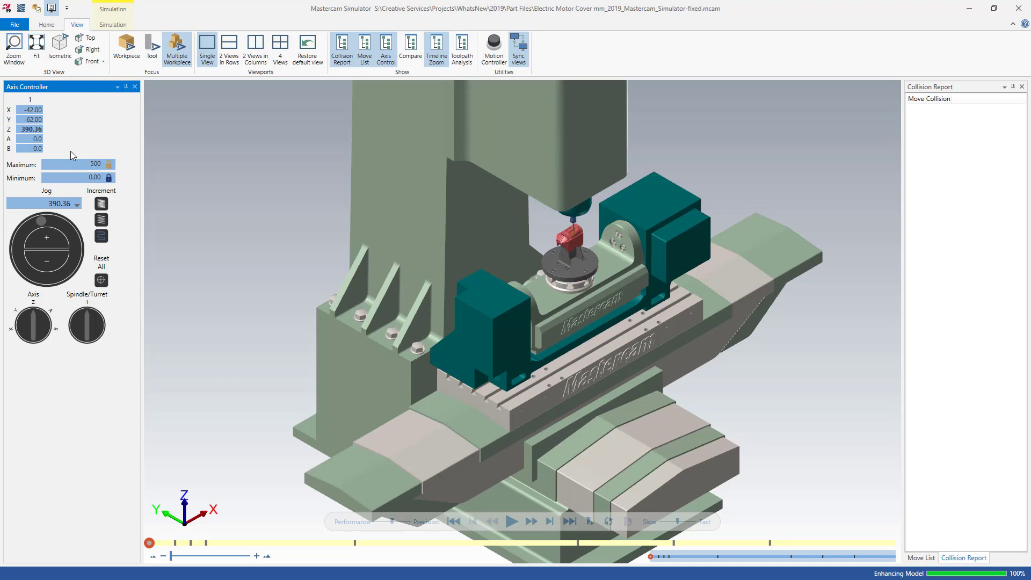
mouse_move(43, 222)
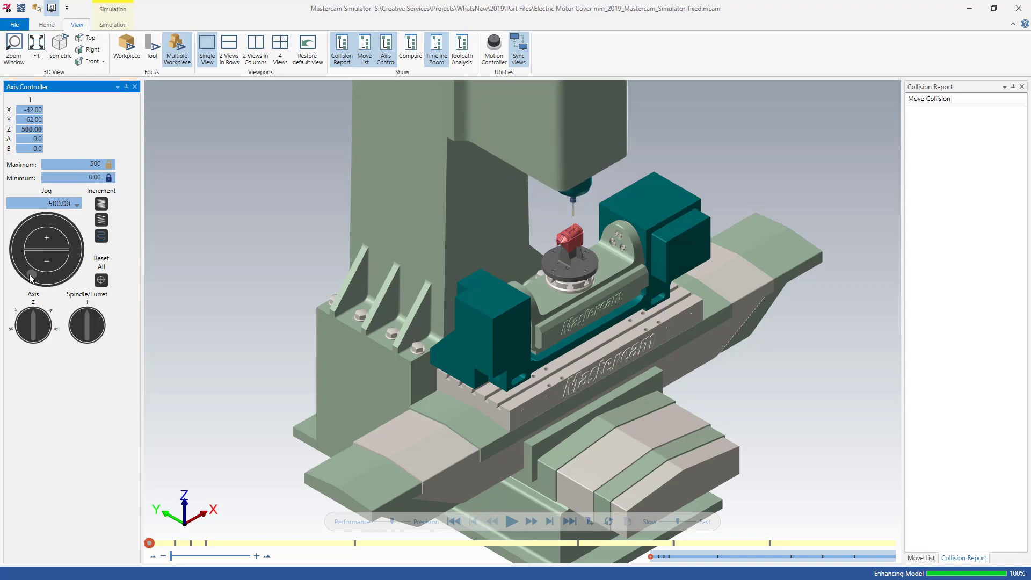
click(46, 237)
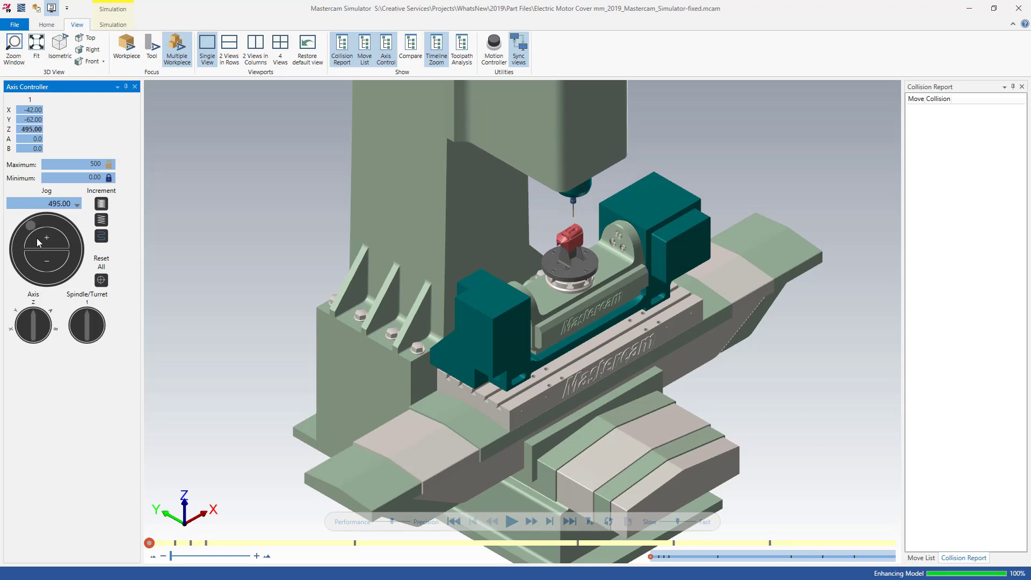
mouse_move(130, 246)
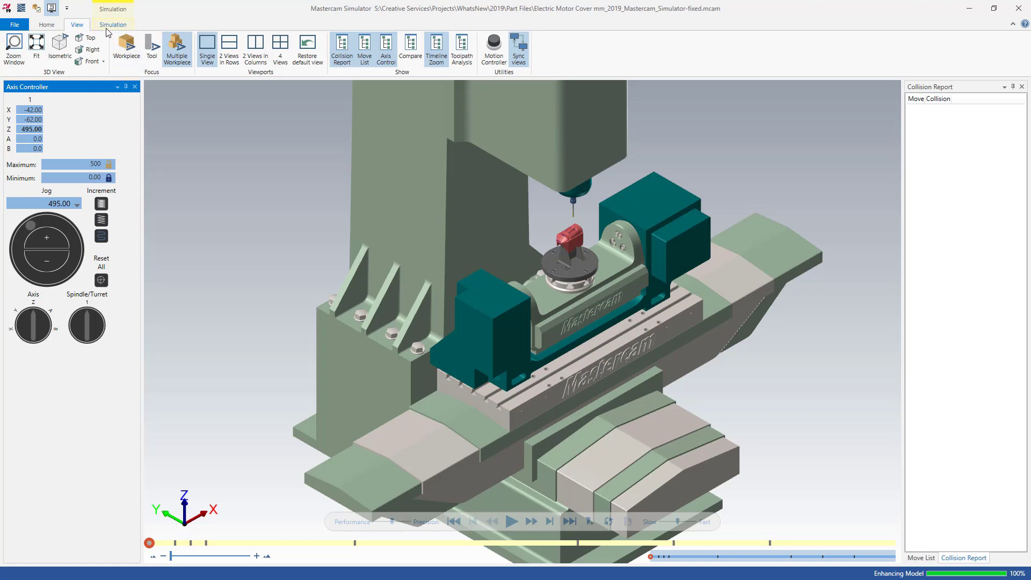
Enable collision checking, then jog Z down to 352 and Y to -68
click(112, 24)
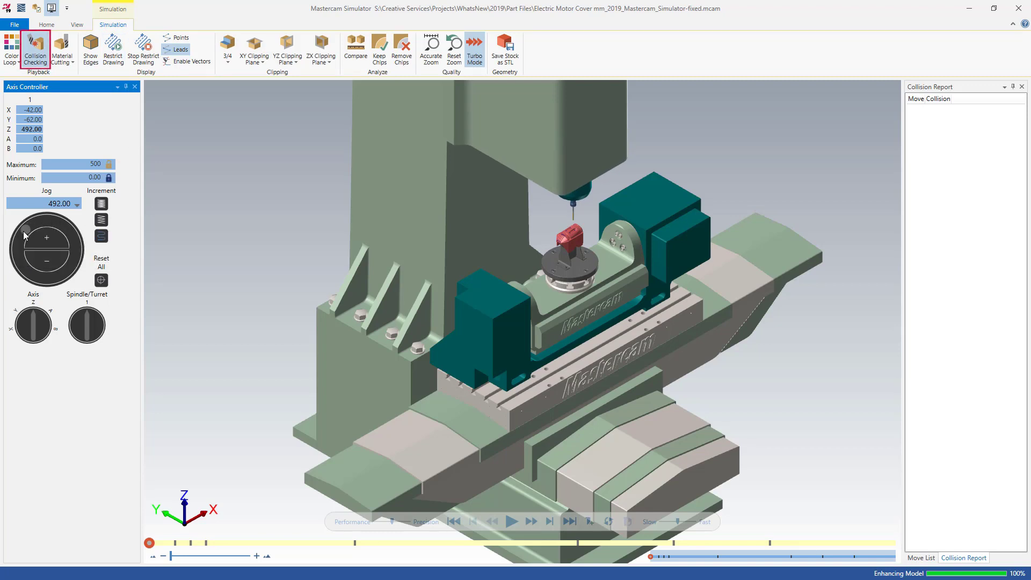
click(46, 261)
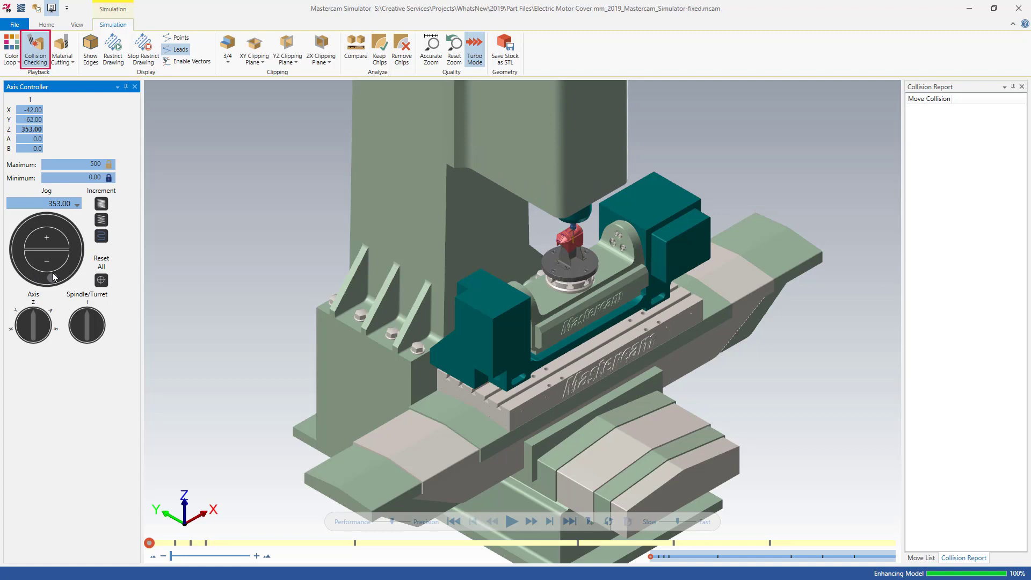
click(46, 261)
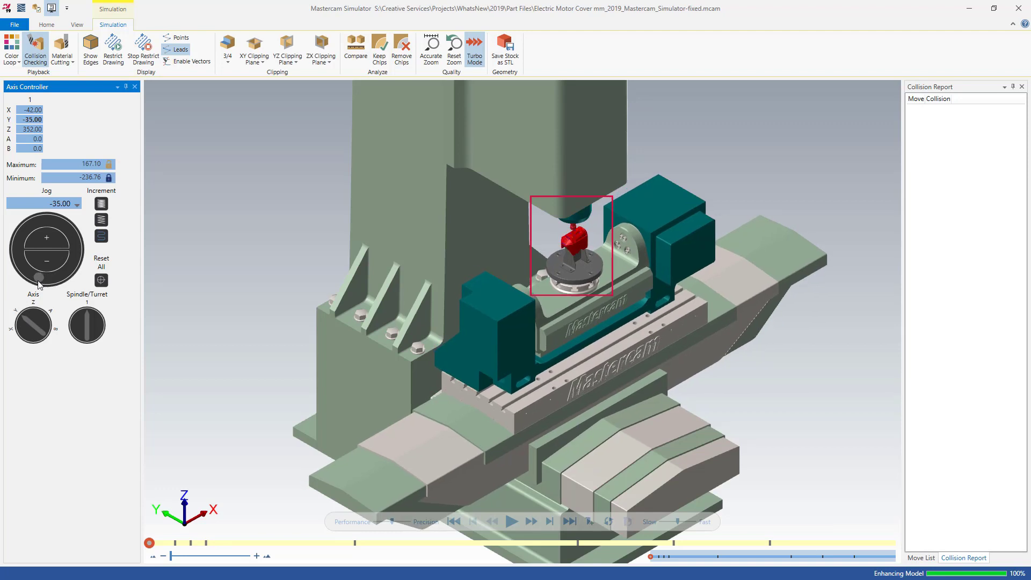
click(47, 263)
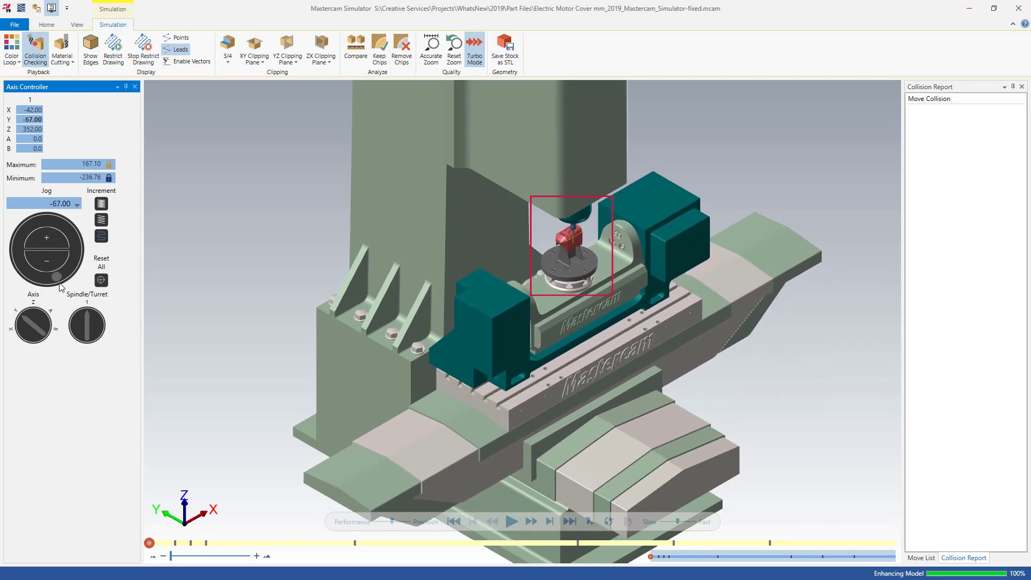
click(46, 262)
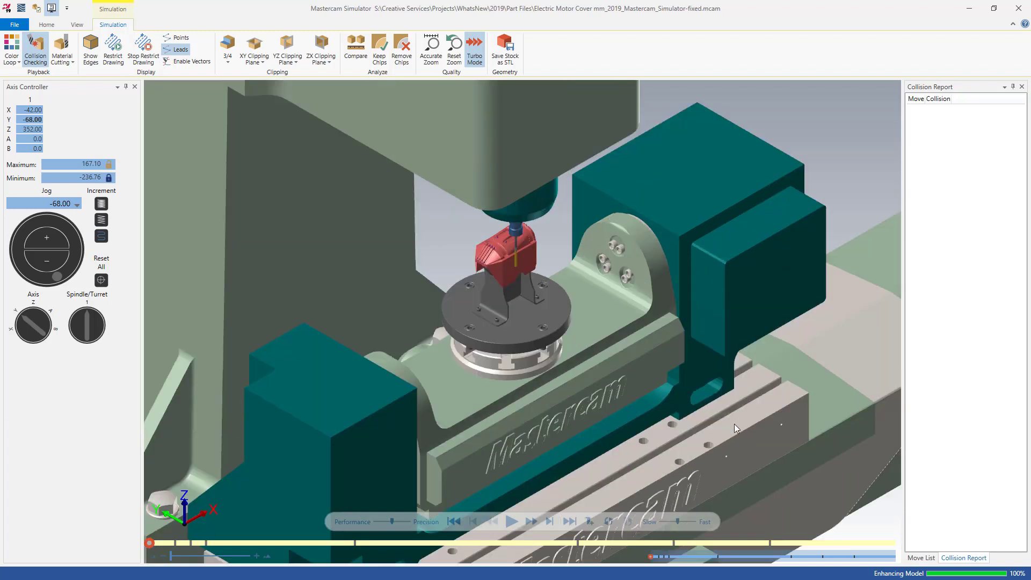
Play the simulation until tool-versus-stock collisions appear in the Collision Report
click(512, 521)
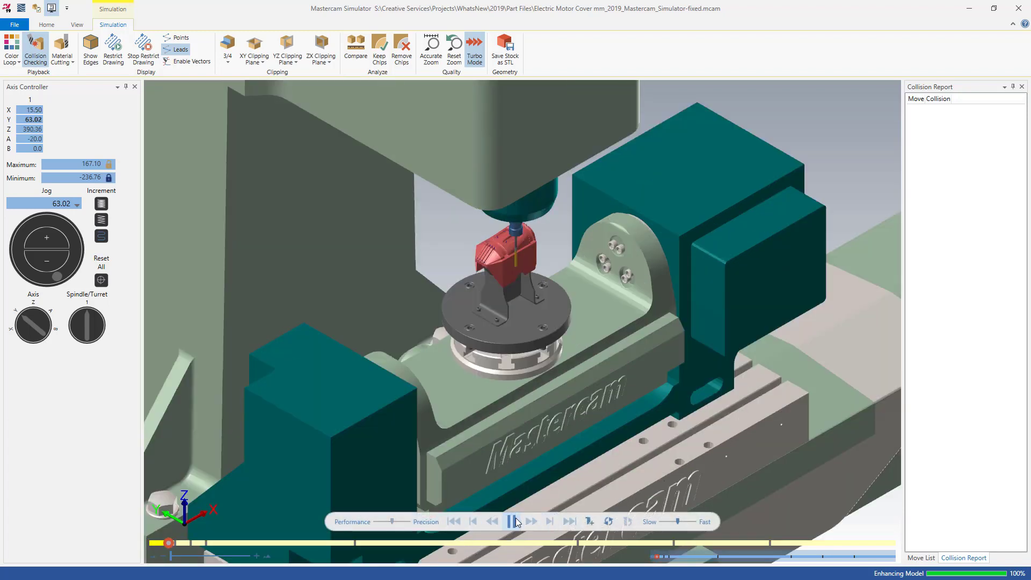
click(531, 521)
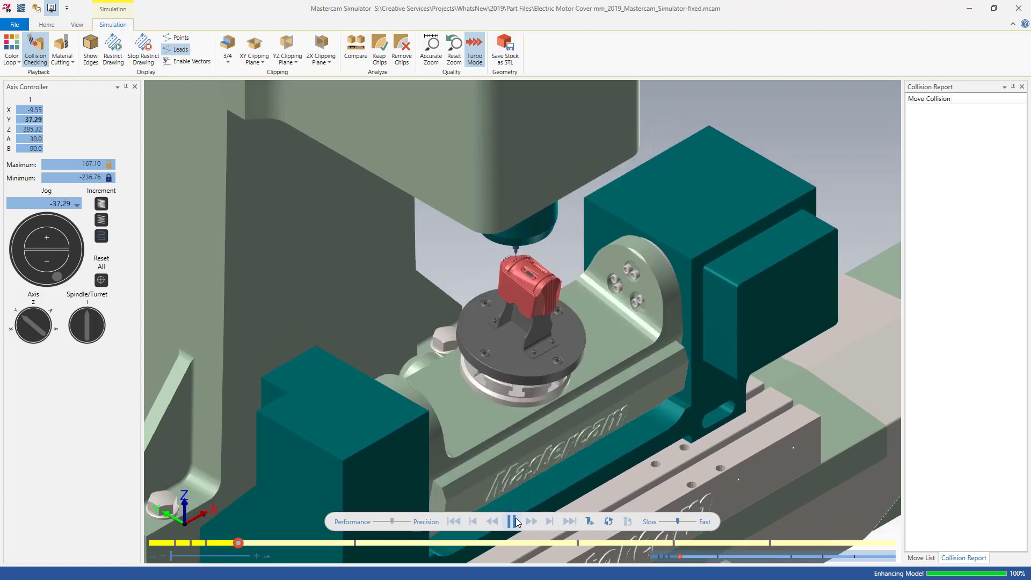
click(514, 521)
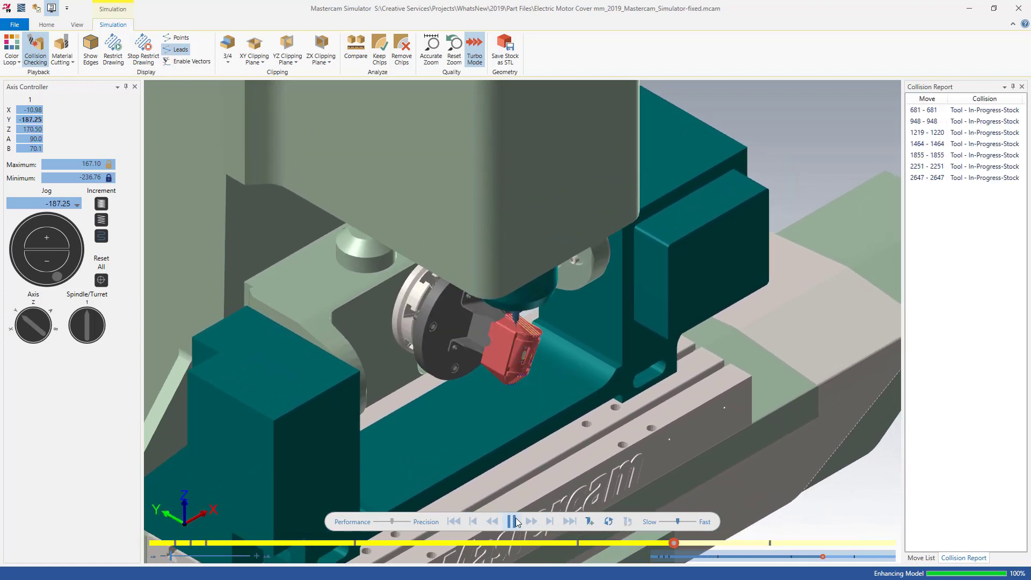